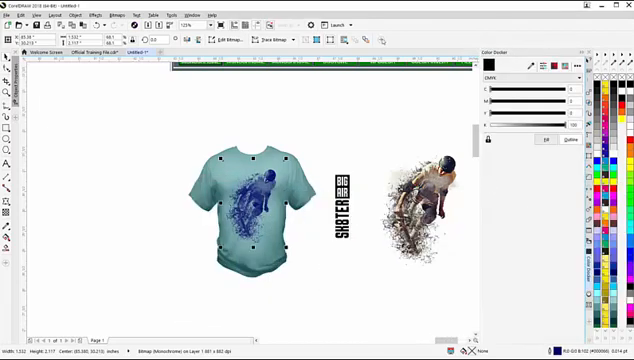
Step: Bring up the bitmap adjustment docker from the Bitmaps menu, showing the skater preview and Apply
{"action": "left_click", "coordinate": [192, 12]}
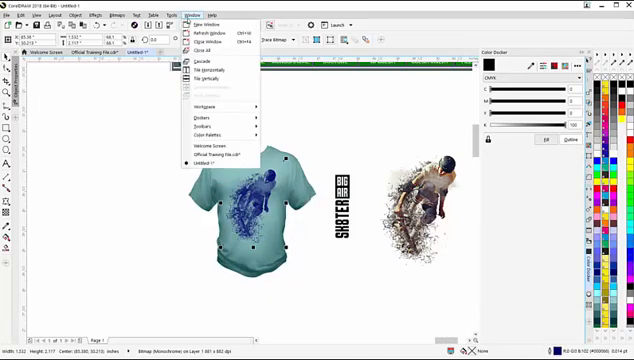
{"action": "left_click", "coordinate": [202, 118]}
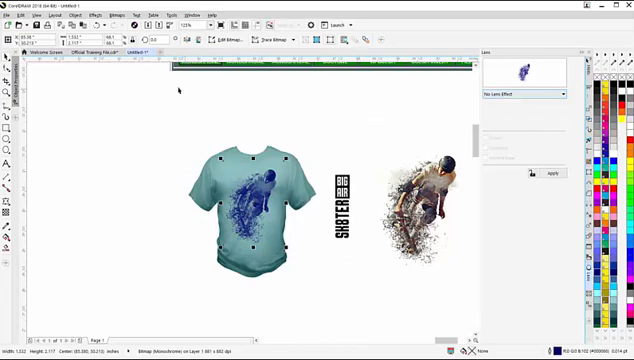
{"action": "left_click", "coordinate": [204, 12]}
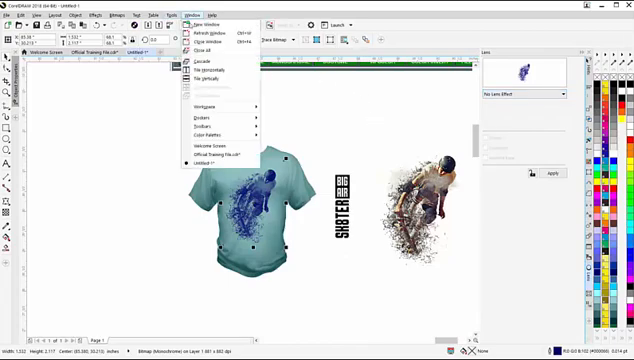
{"action": "left_click", "coordinate": [206, 120]}
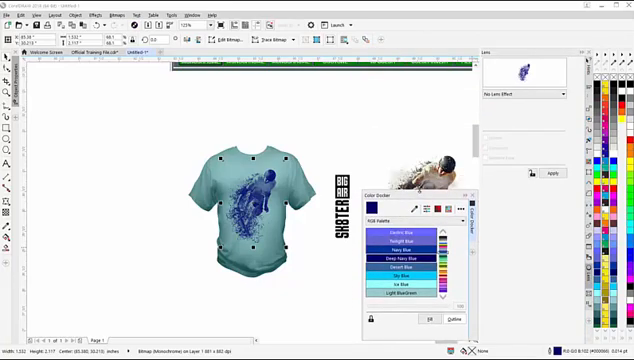
{"action": "mouse_move", "coordinate": [448, 320]}
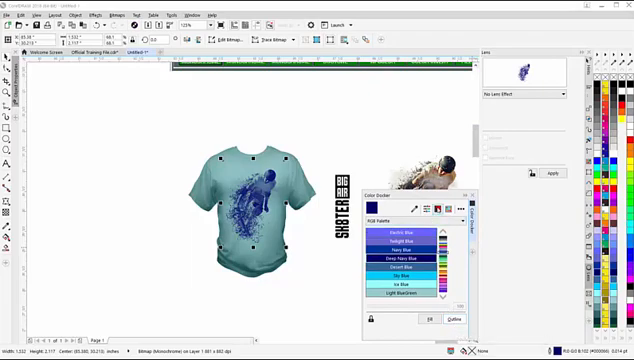
{"action": "mouse_move", "coordinate": [454, 210]}
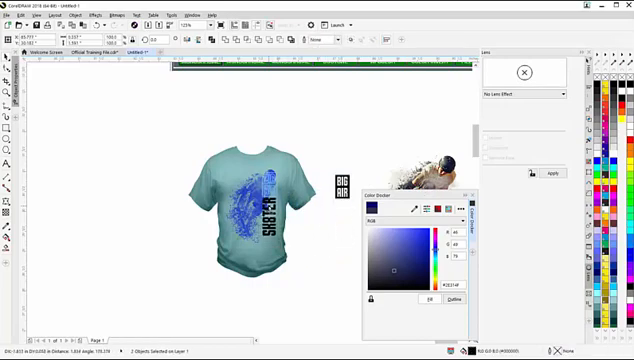
Step: Scale the logo up across the t-shirt front, giving it a pale blue patterned fill
{"action": "left_click_drag", "start_coordinate": [344, 178], "coordinate": [260, 190]}
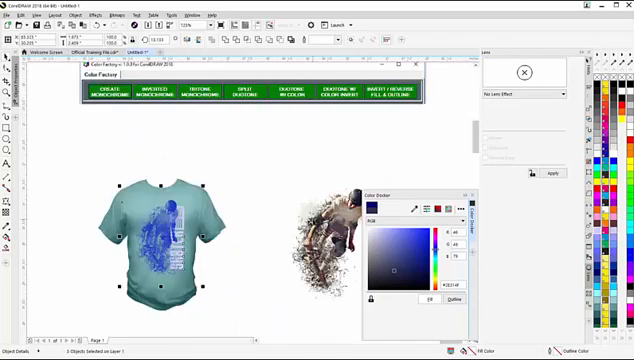
Step: Place the blue BIG AIR SK8TER logo and skater bitmap on the second teal shirt
{"action": "left_click", "coordinate": [330, 230]}
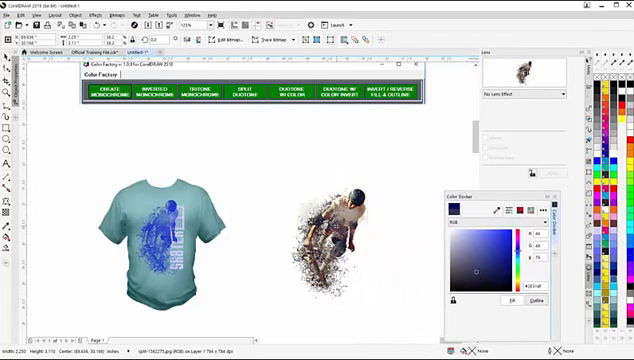
{"action": "left_click", "coordinate": [336, 236]}
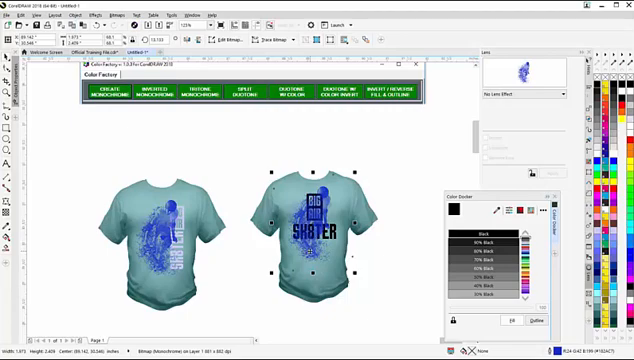
Step: PowerClip the skater bitmap inside the blue logo lettering and adjust the clip
{"action": "right_click", "coordinate": [320, 224]}
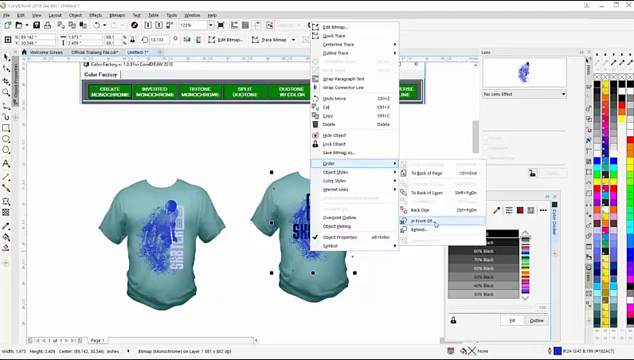
{"action": "left_click", "coordinate": [416, 216]}
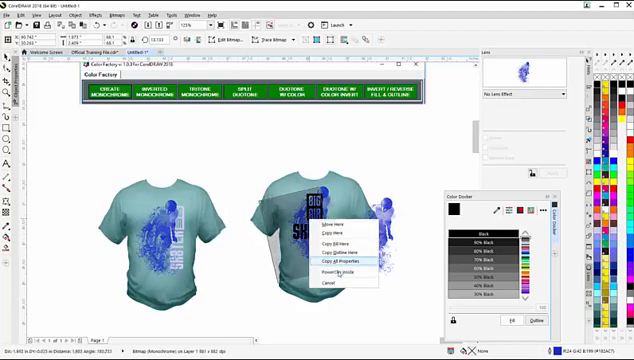
{"action": "left_click", "coordinate": [344, 264]}
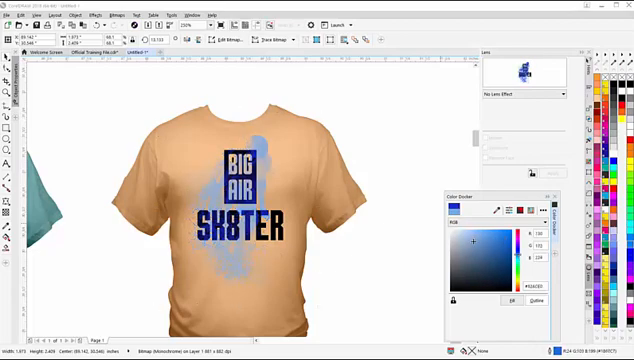
Step: Position the dark logo over the pale blue skater image on the orange shirt
{"action": "left_click", "coordinate": [484, 248]}
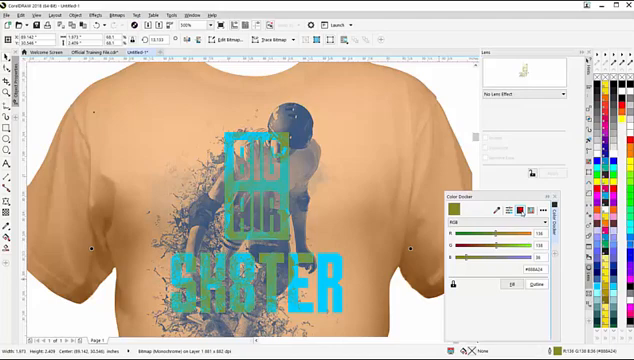
Step: Combine the darkened skater image into the teal logo on the orange shirt
{"action": "left_click", "coordinate": [516, 212]}
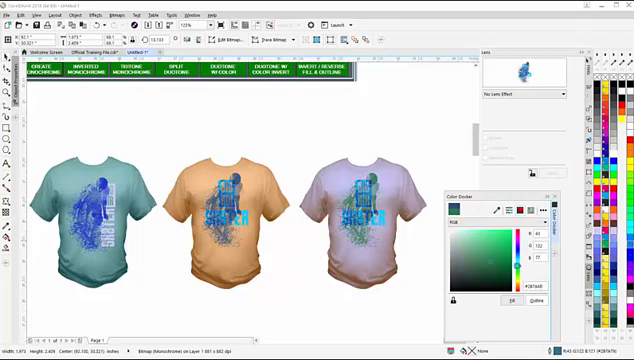
Step: Recolor the third shirt's fill to a lavender-blue shade in the Color Docker
{"action": "left_click", "coordinate": [360, 220]}
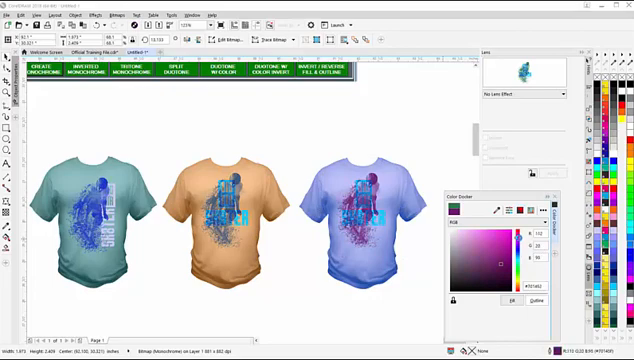
{"action": "left_click", "coordinate": [360, 230]}
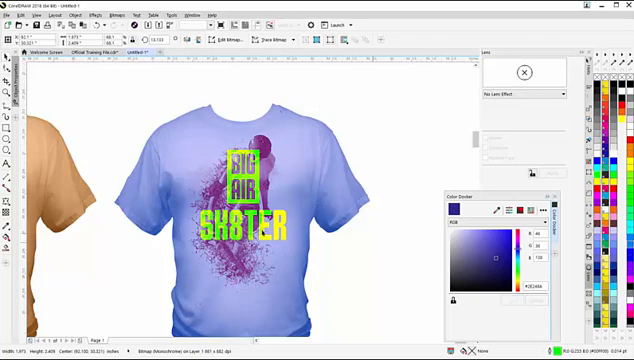
Step: Select the lime green logo on the periwinkle shirt over the purple skater image
{"action": "left_click", "coordinate": [244, 160]}
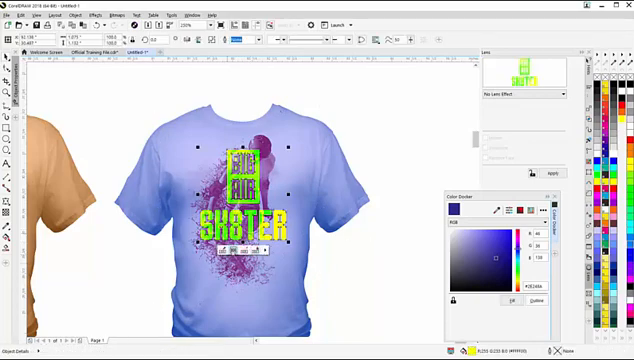